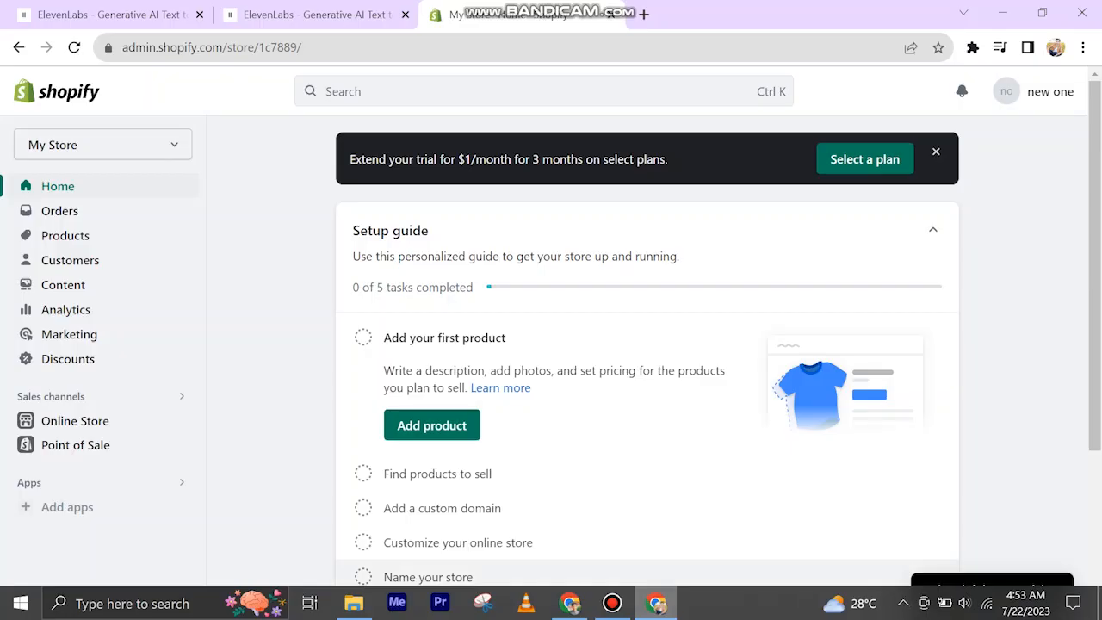
Scroll the theme editor to bring the Dawn image banner section into view.
scroll("down", 3)
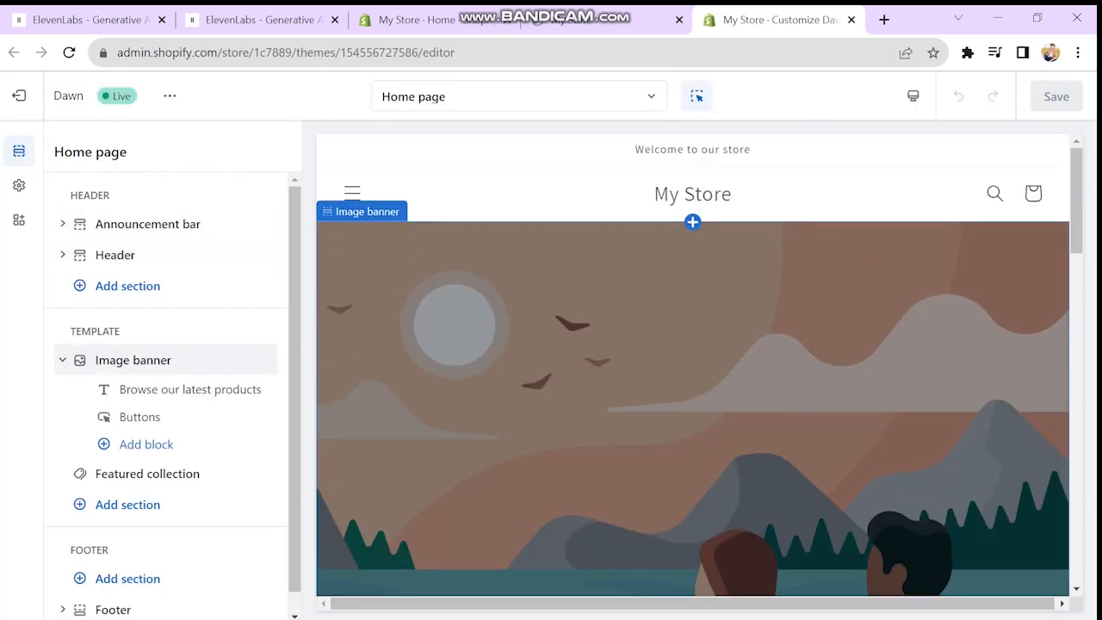
Switch the editor preview to mobile so the 'Browse our latest products' banner shows.
left_click(913, 96)
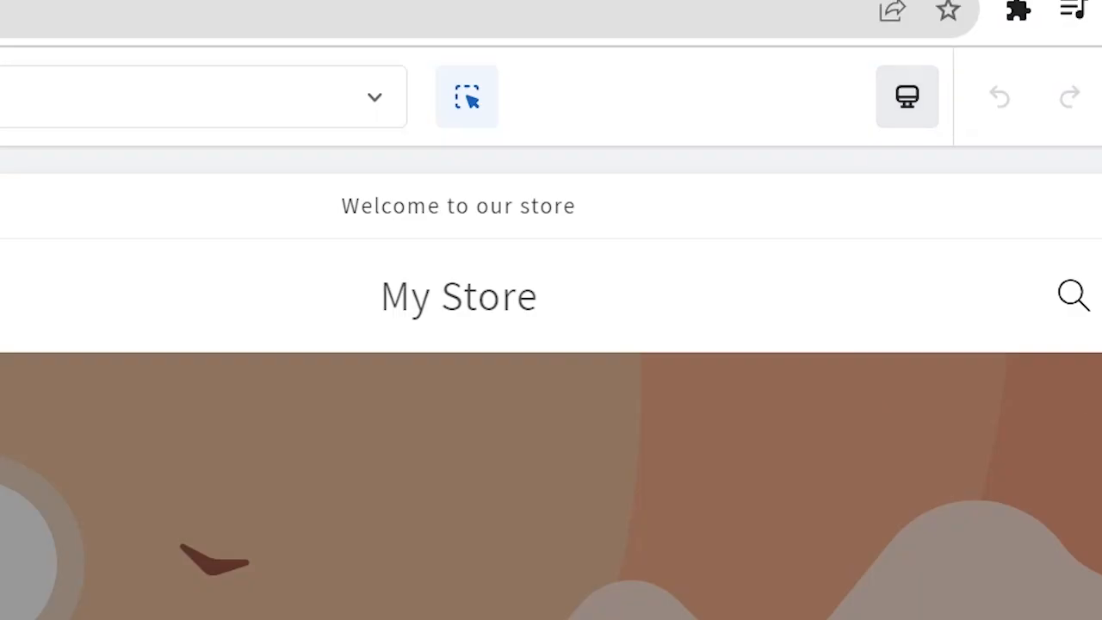
left_click(906, 96)
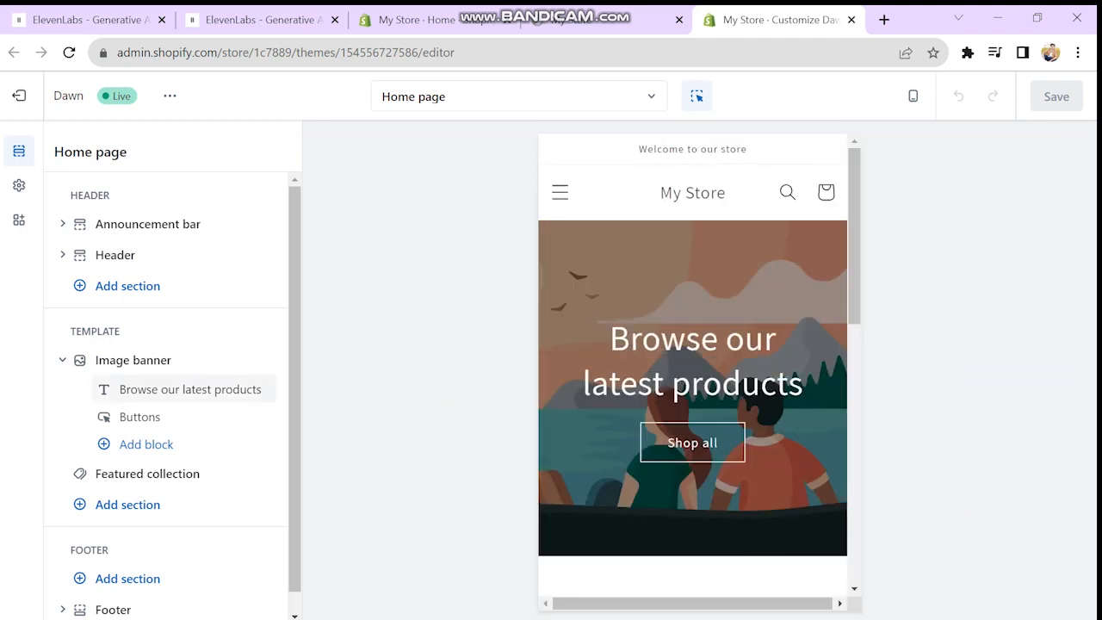
left_click(146, 474)
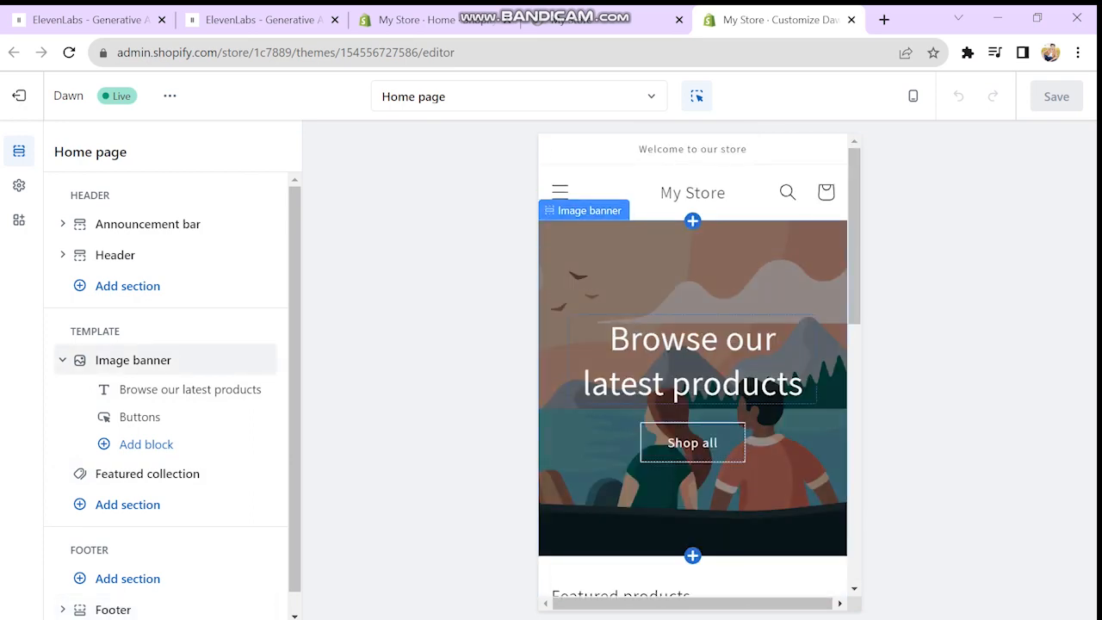
scroll("down", 3)
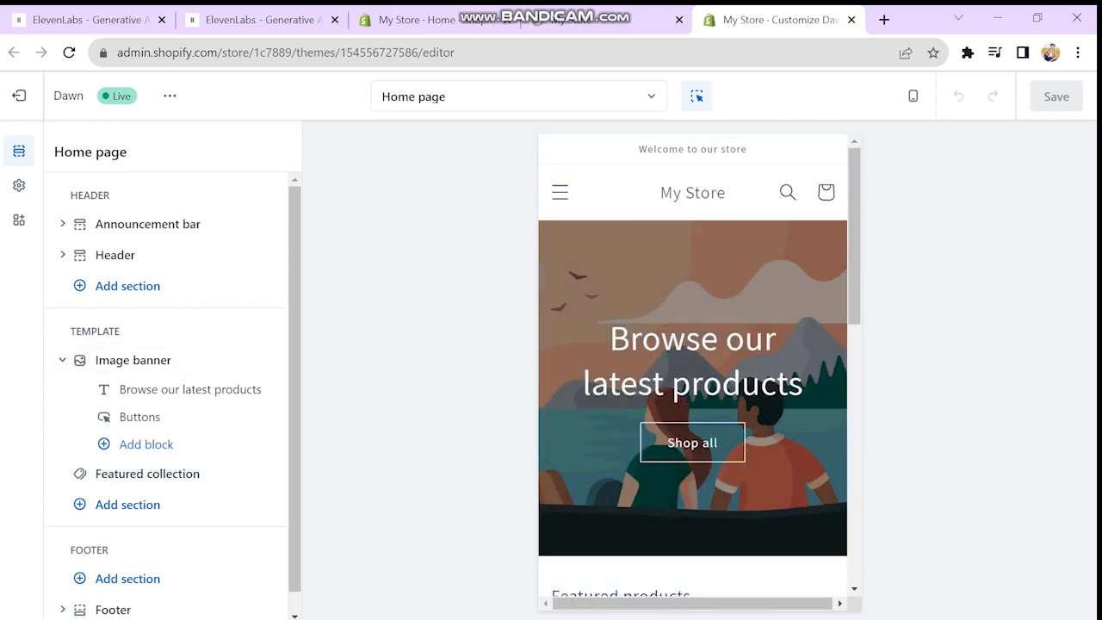
scroll("down", 3)
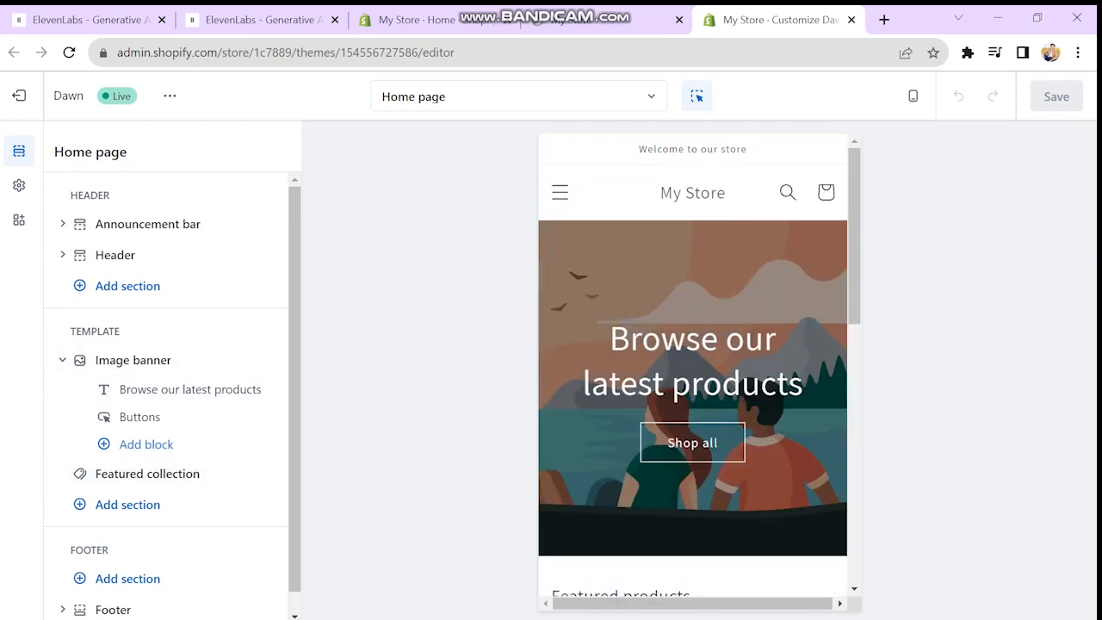
left_click(134, 360)
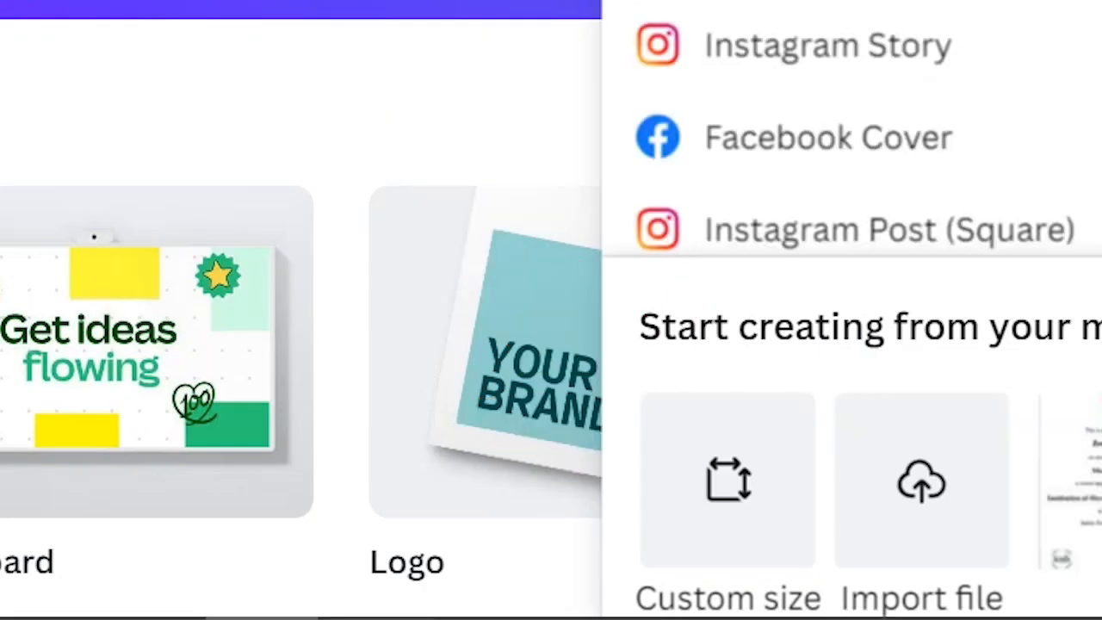
Create a new custom-size design of 1024 × 1024 px.
left_click(727, 479)
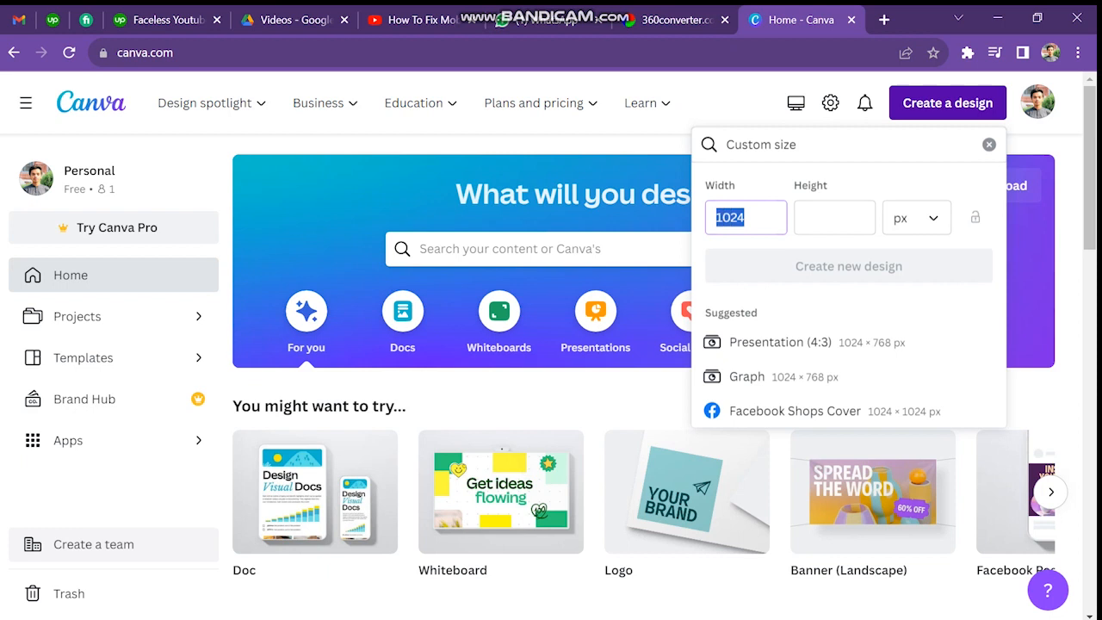
type("1024")
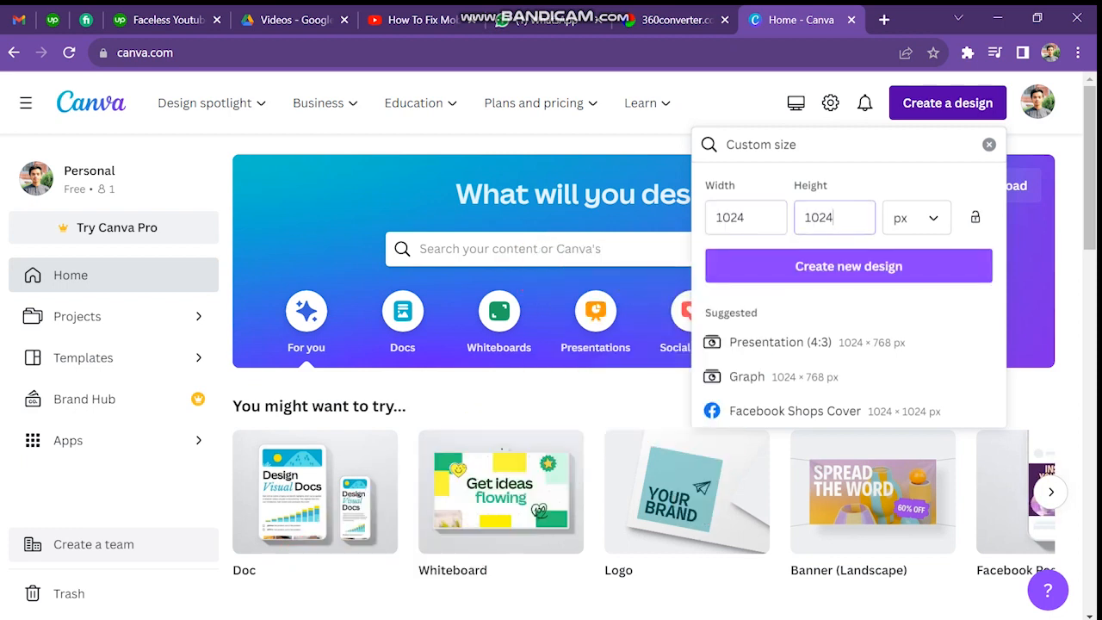
left_click(847, 265)
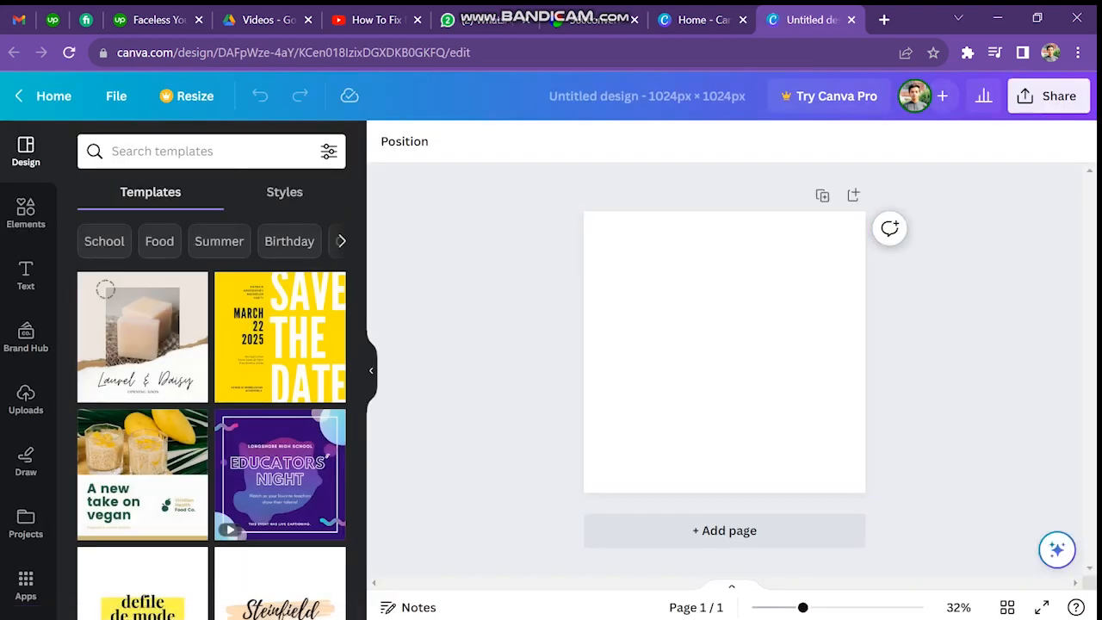
Search the templates panel for 'tea cup'.
type("tea cup")
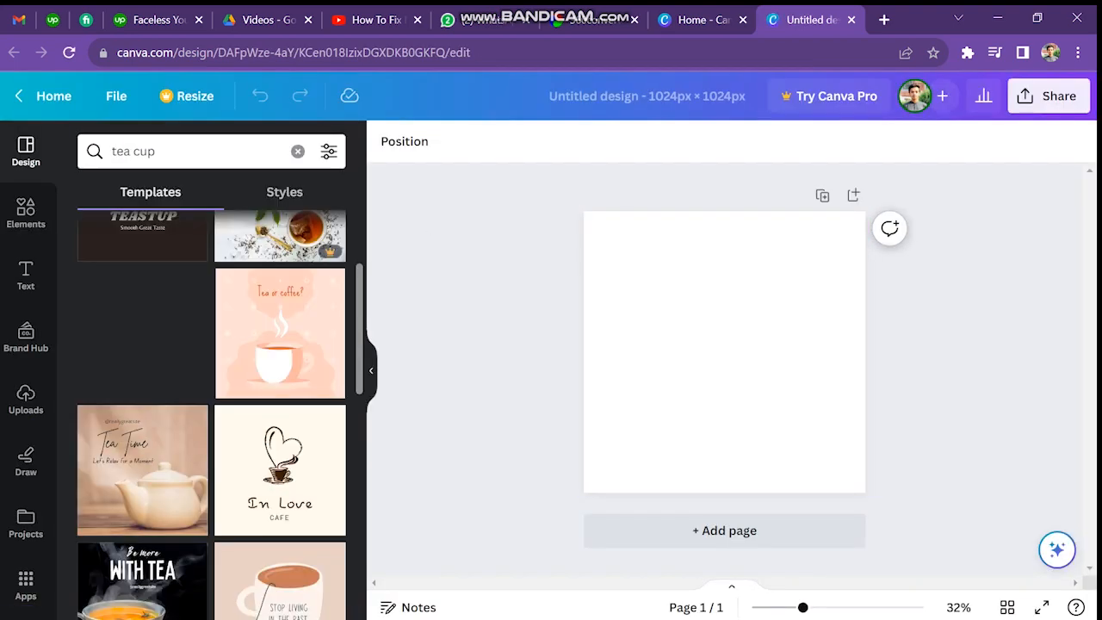